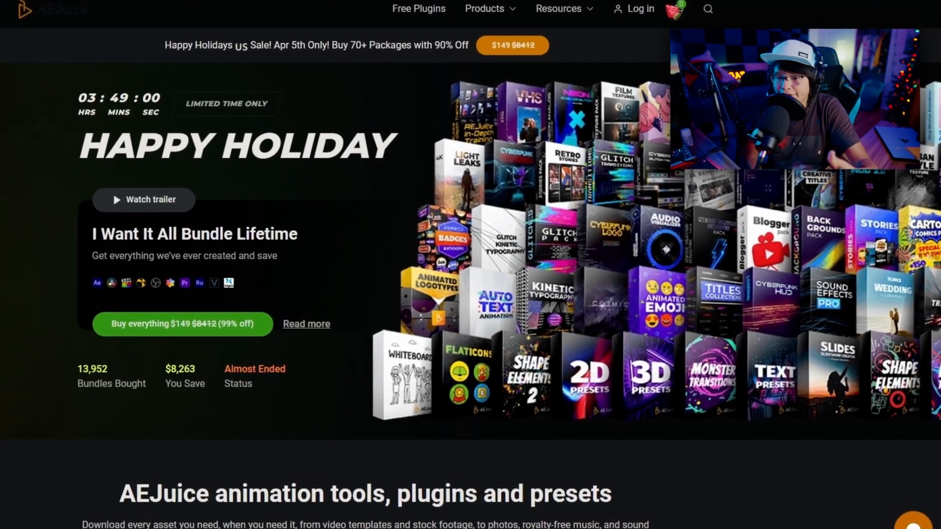
scroll("down", 3)
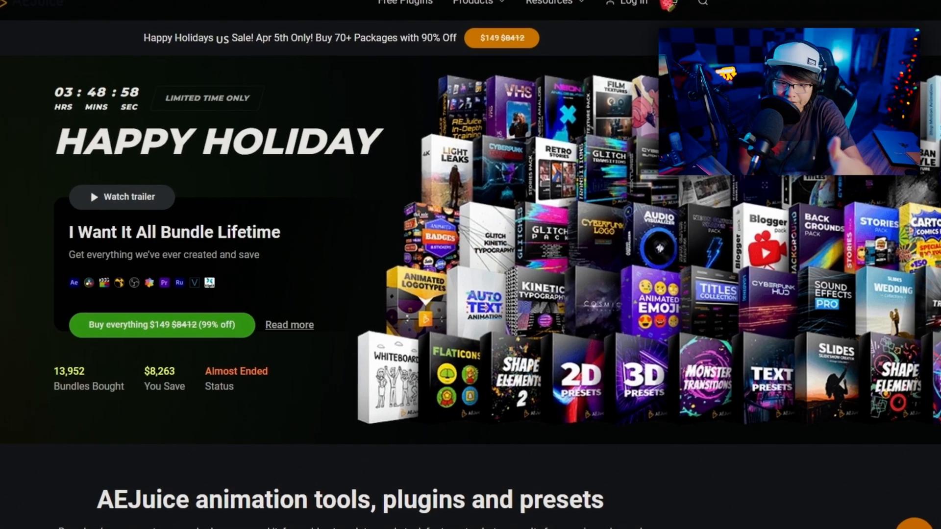